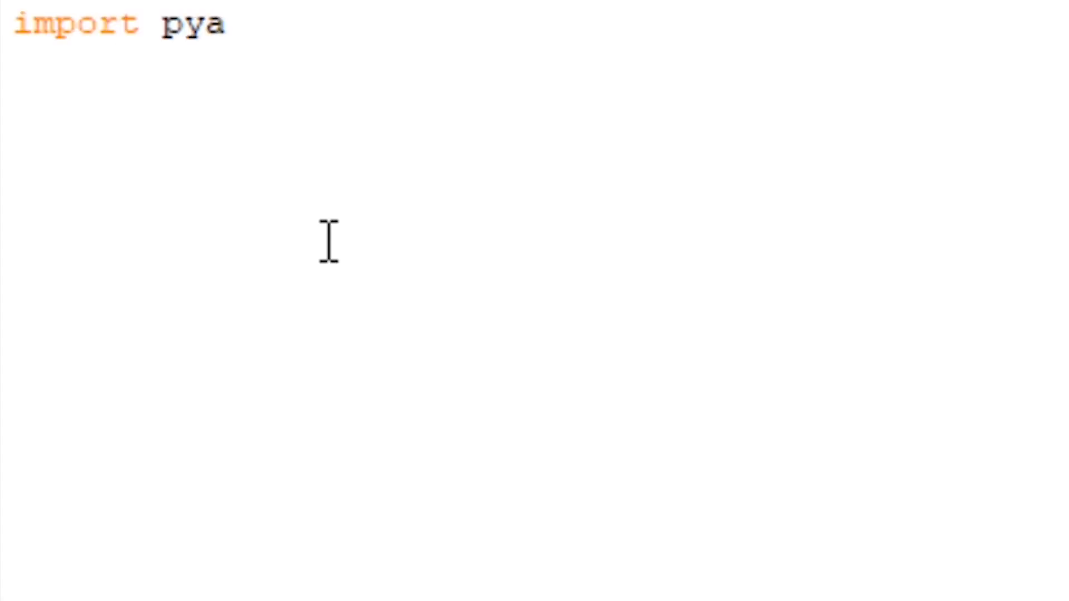
pyautogui.write('utogui')
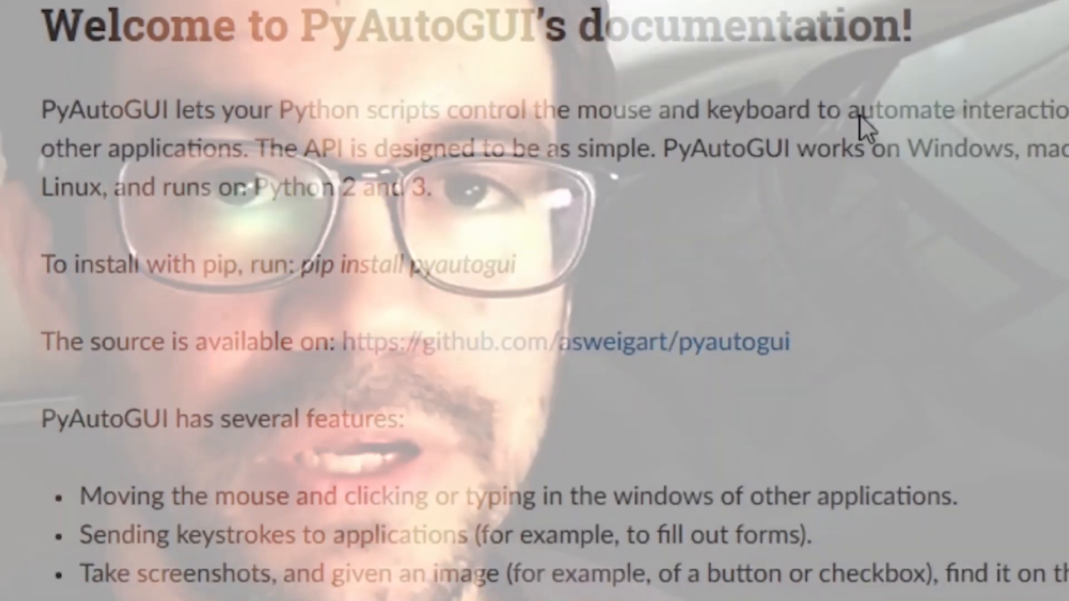
pyautogui.scroll(-3)
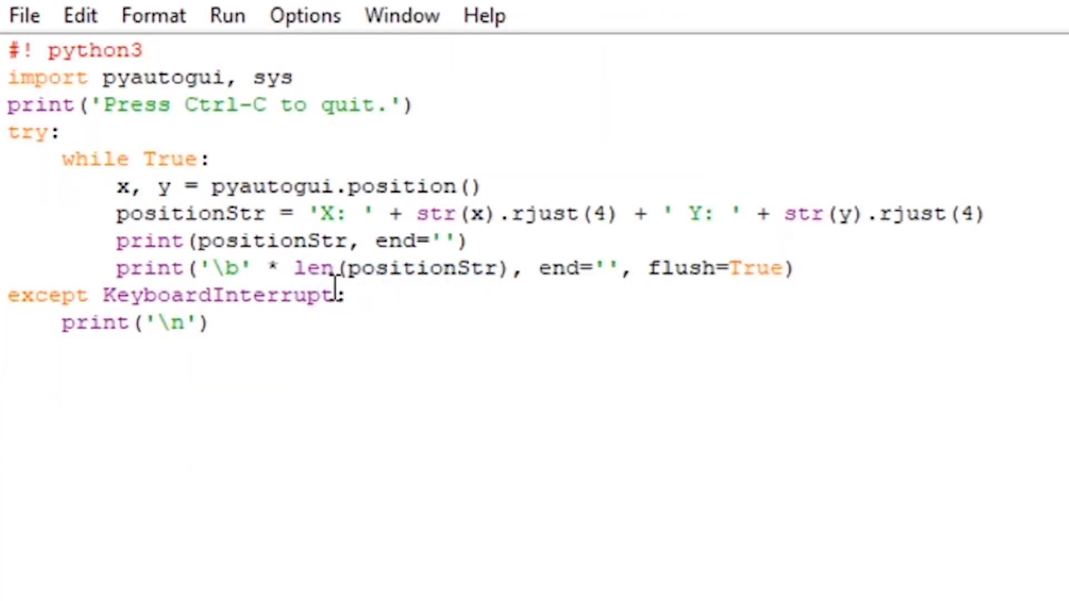
pyautogui.moveTo(349, 346)
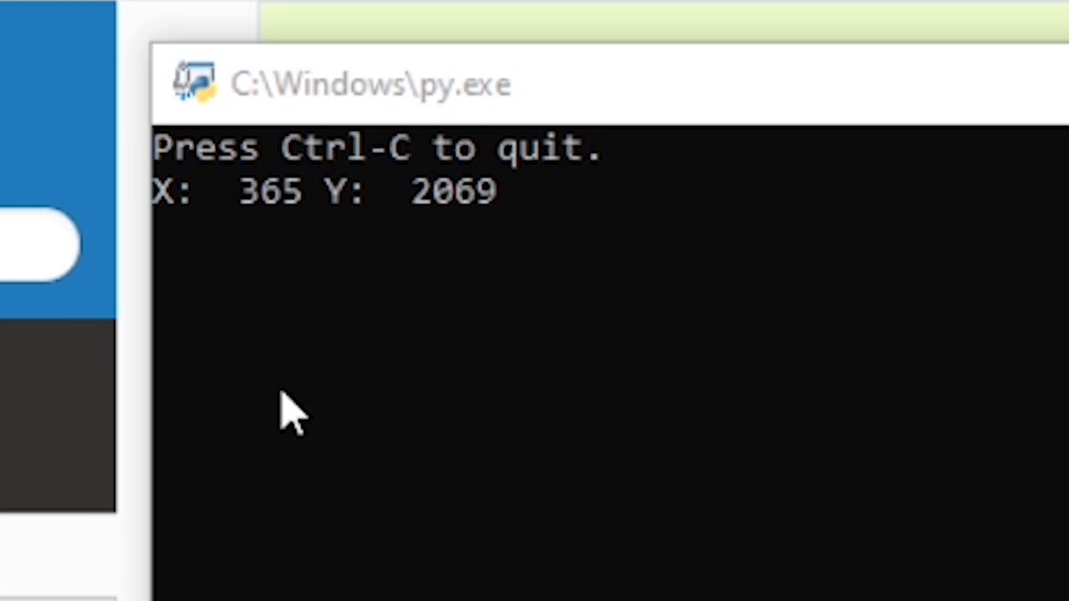
pyautogui.moveTo(1053, 522)
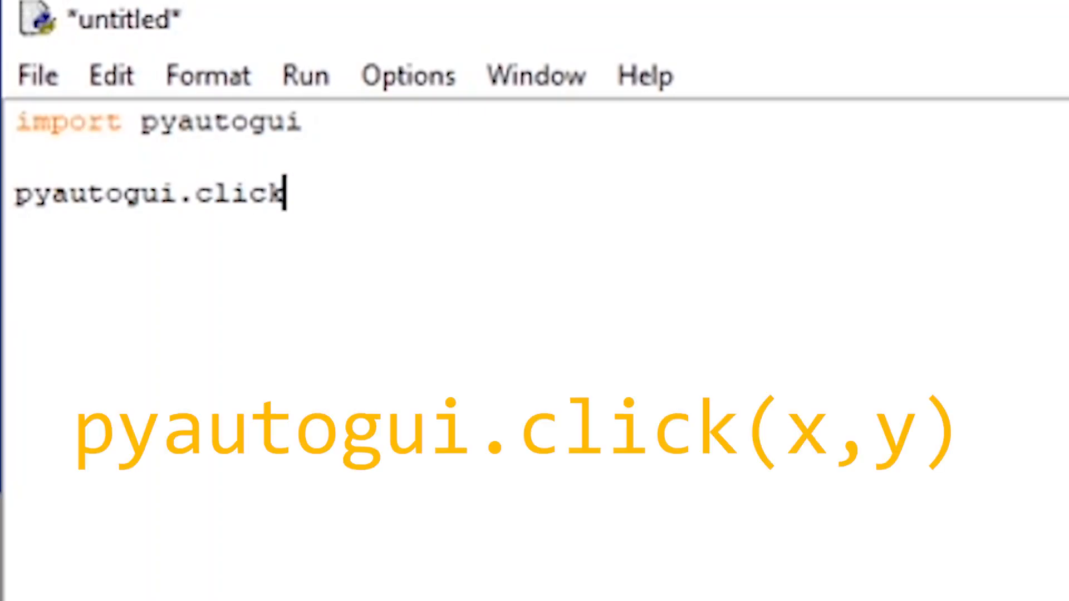
pyautogui.write('(1670, 448')
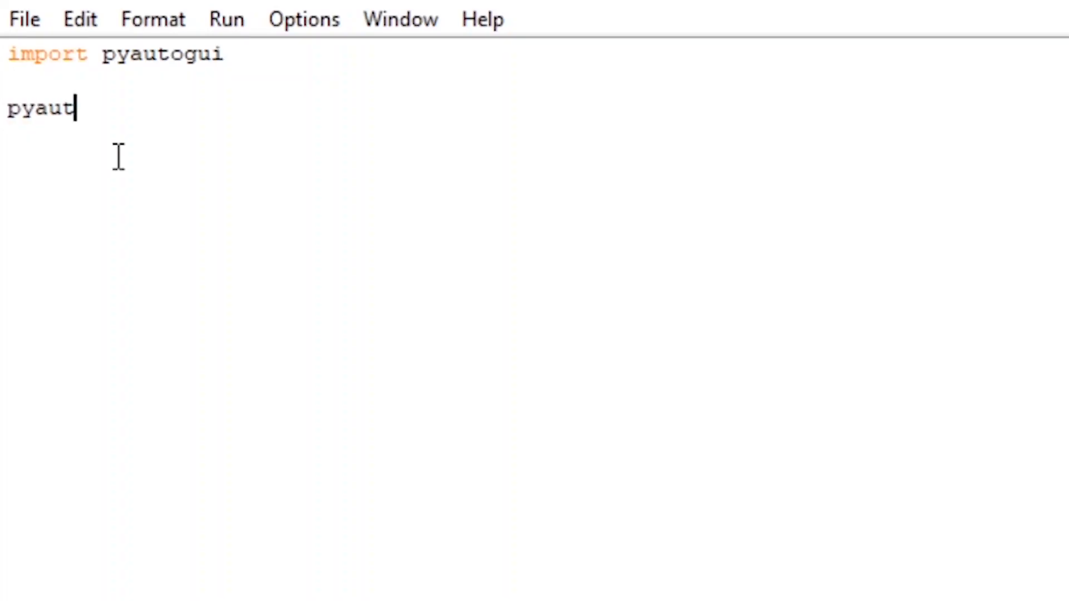
pyautogui.write('ogui.pas')
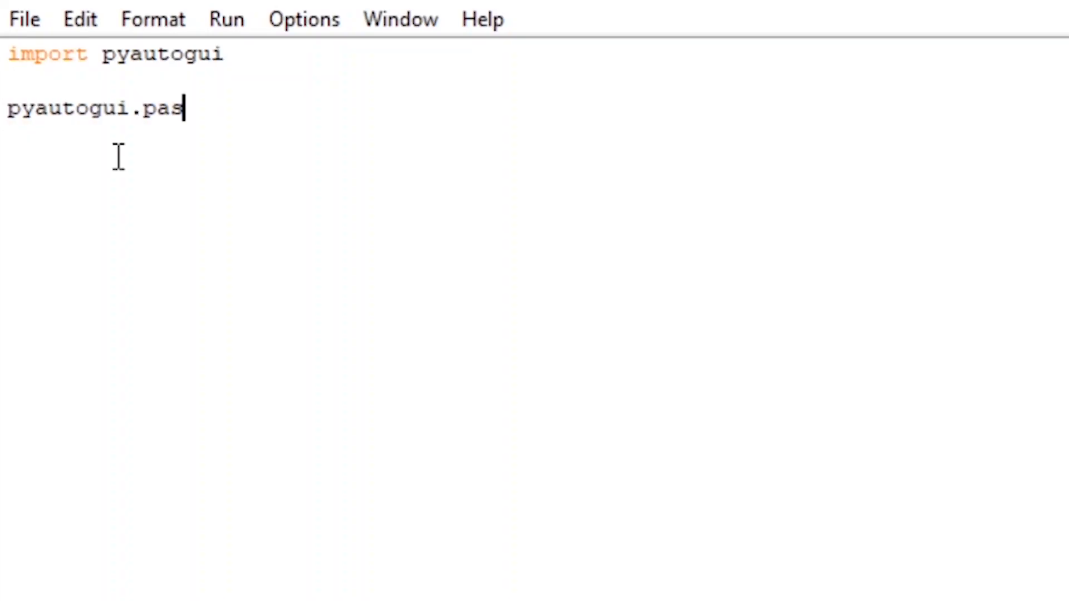
pyautogui.write('se')
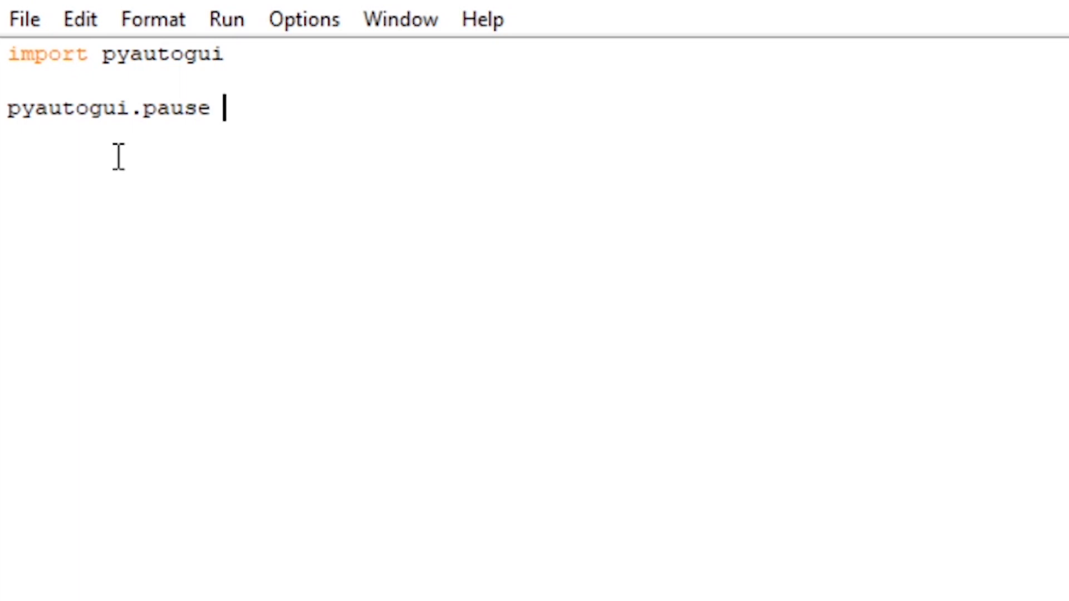
pyautogui.write('= 0')
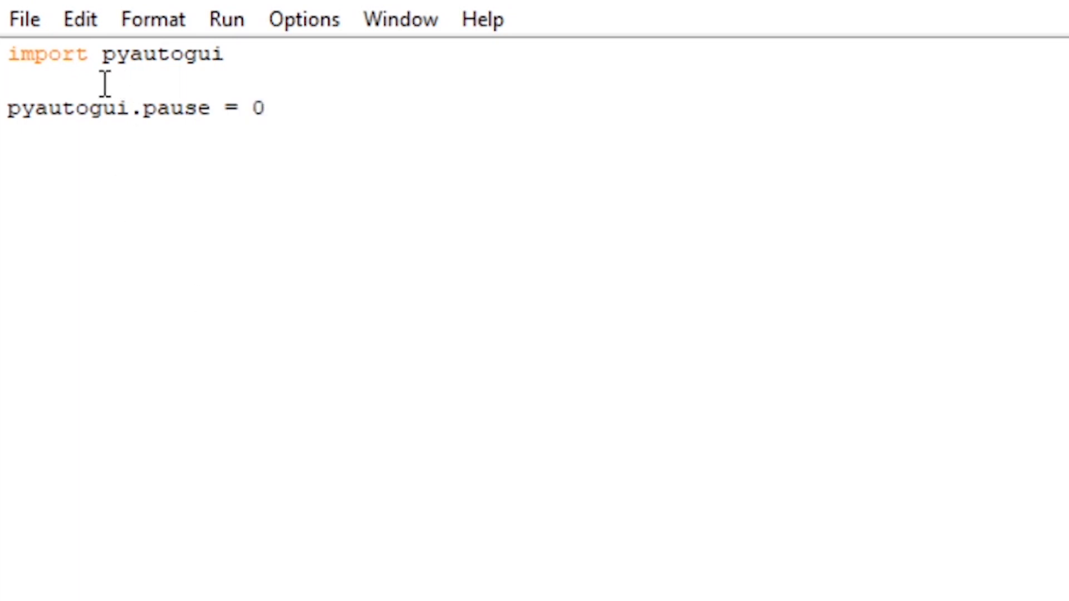
pyautogui.write('import tim')
pyautogui.write('time.sl')
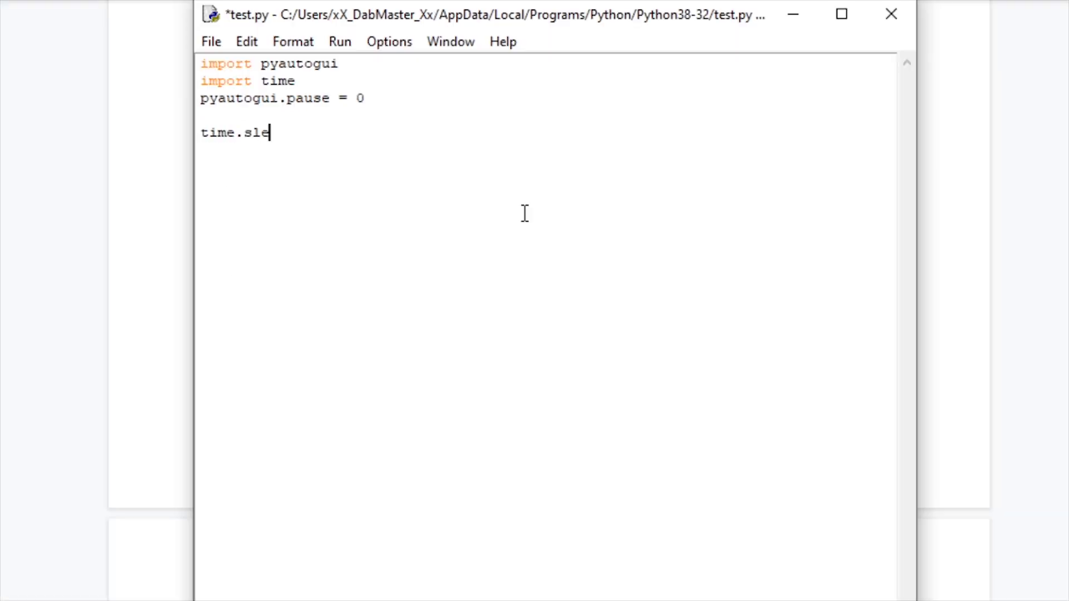
pyautogui.write('ep(1)')
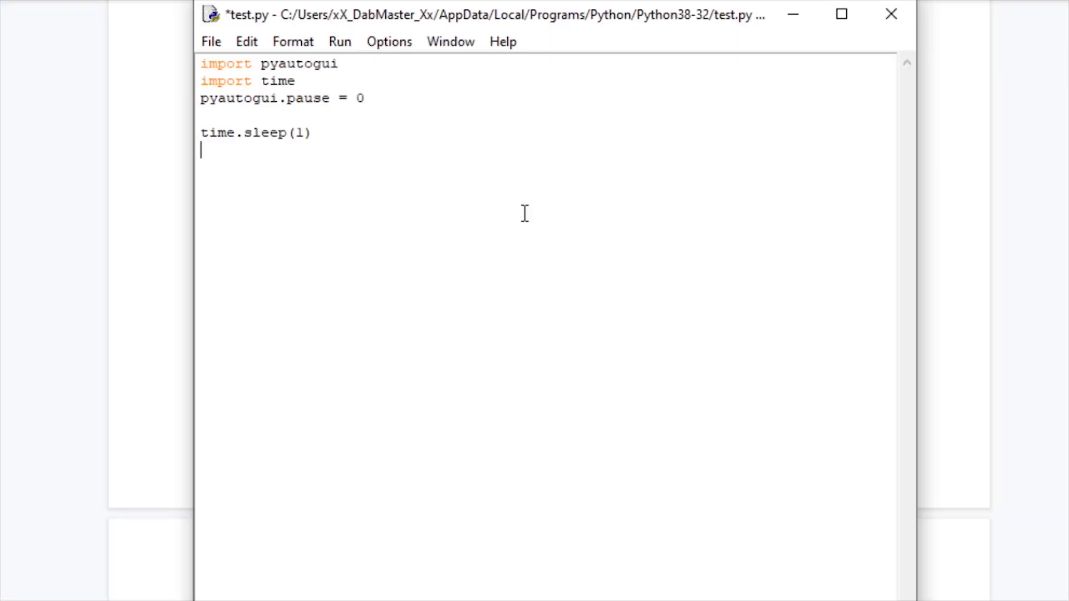